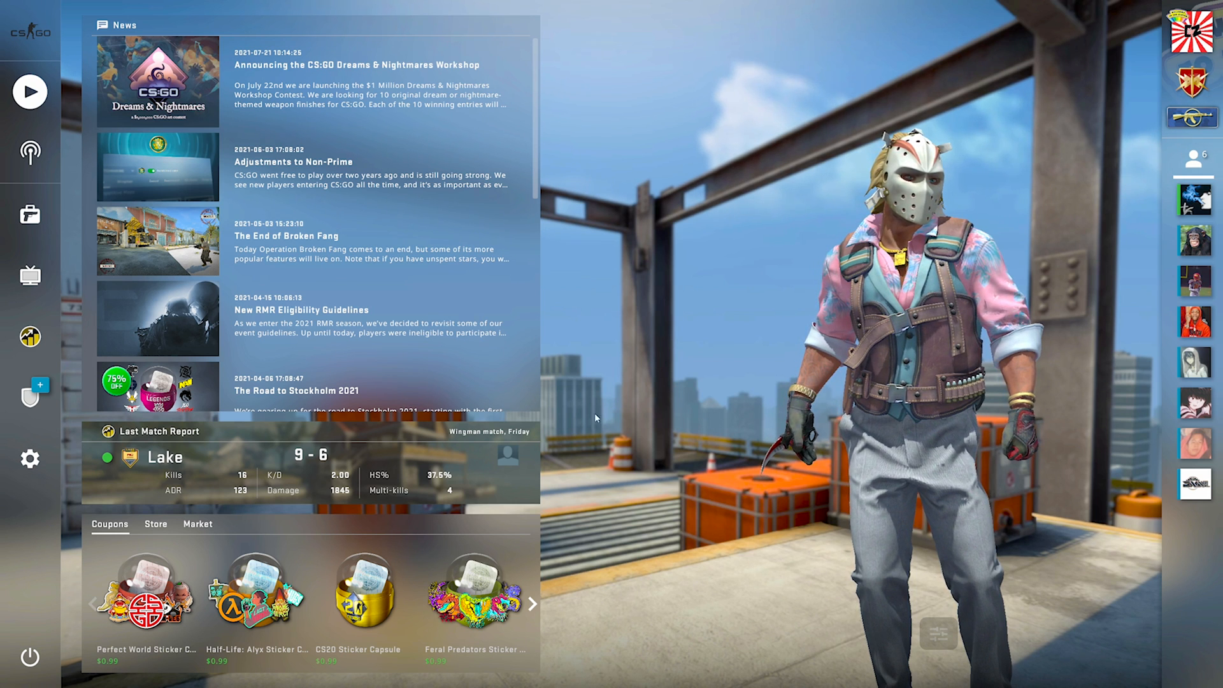
# - Go to the Game options where Enable Developer Console (~) is set to Yes
pyautogui.click(29, 458)
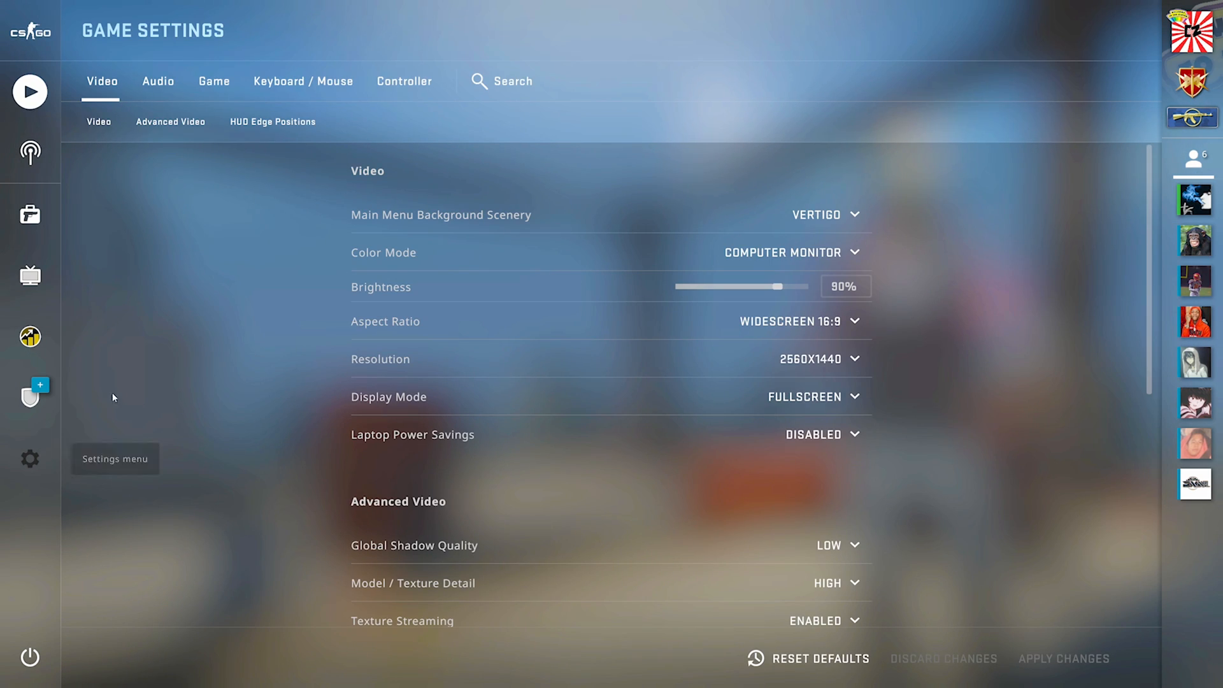
pyautogui.click(213, 81)
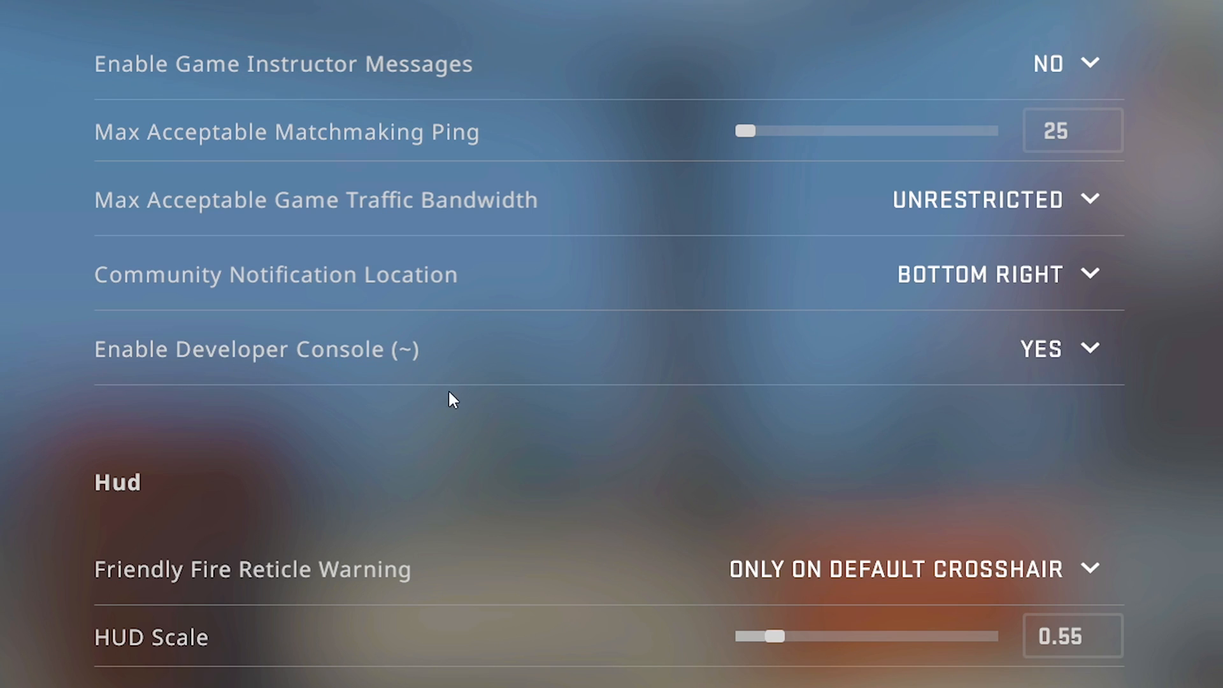
pyautogui.moveTo(387, 379)
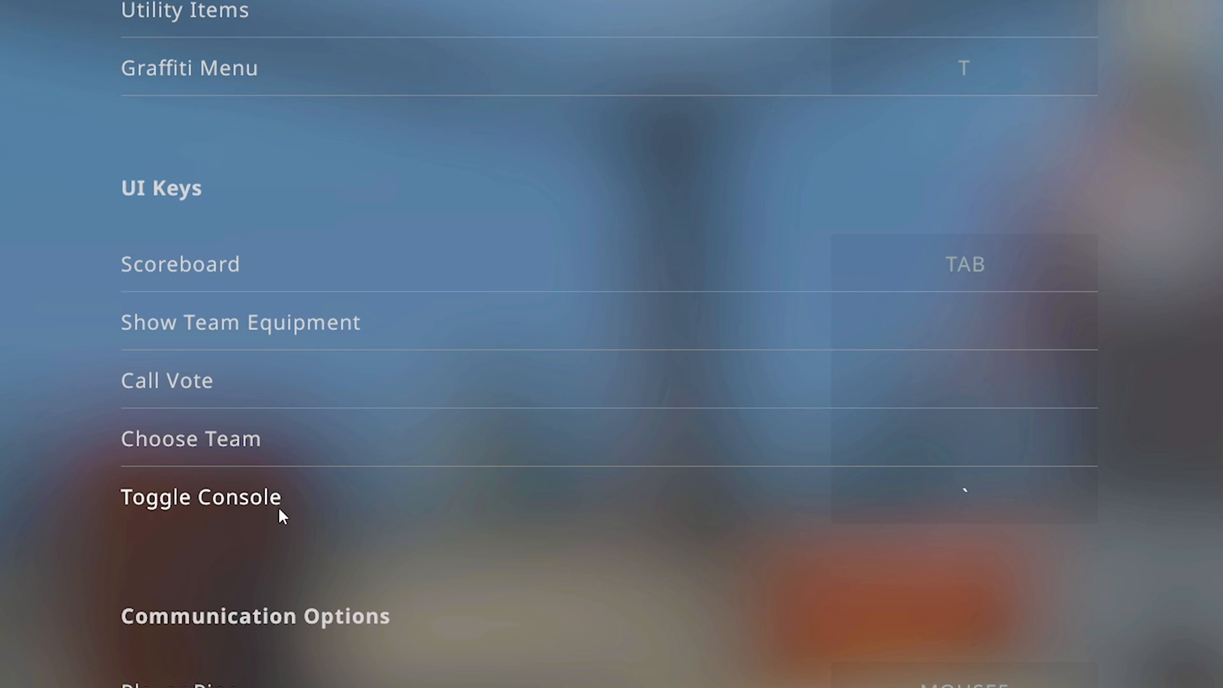
pyautogui.moveTo(716, 513)
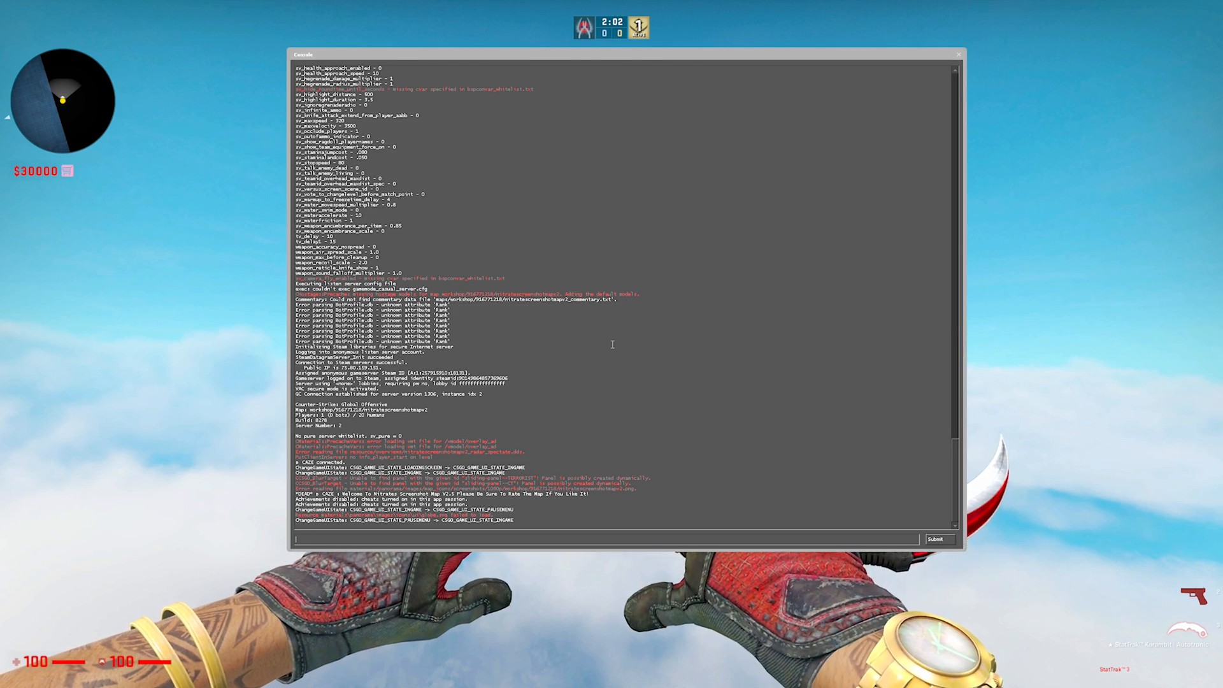
# - Enter cl_showfps 1 in the console to display the frame-rate readout
pyautogui.write('cl_sho')
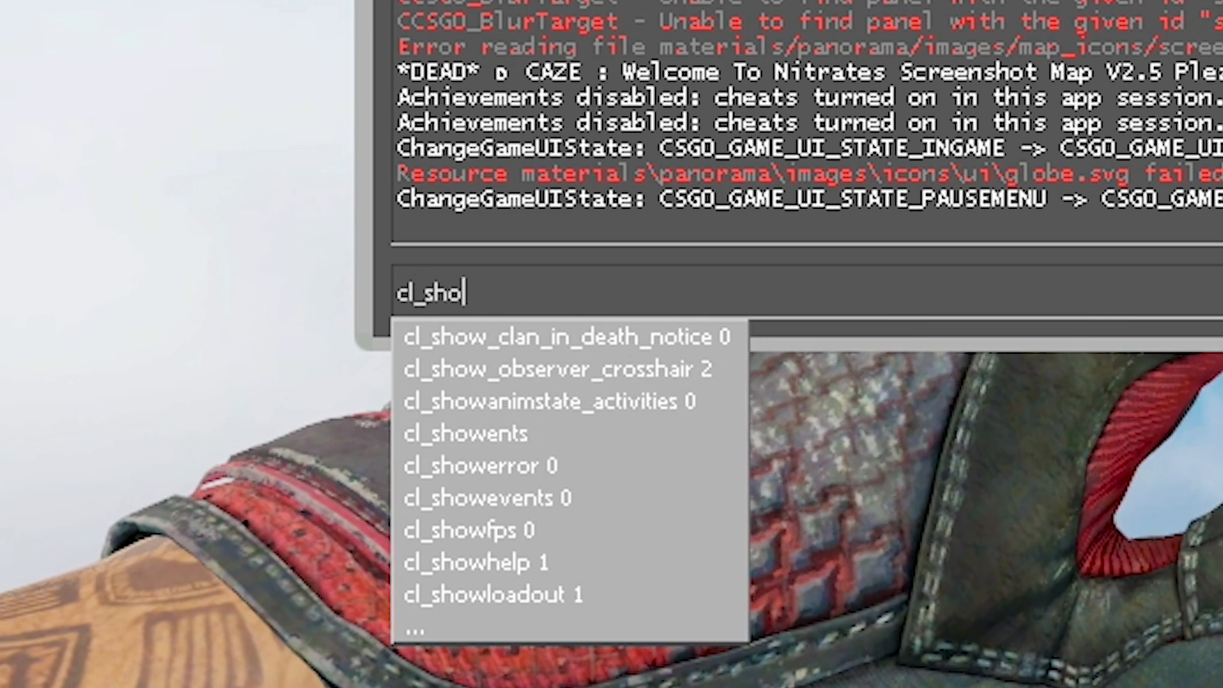
pyautogui.click(466, 530)
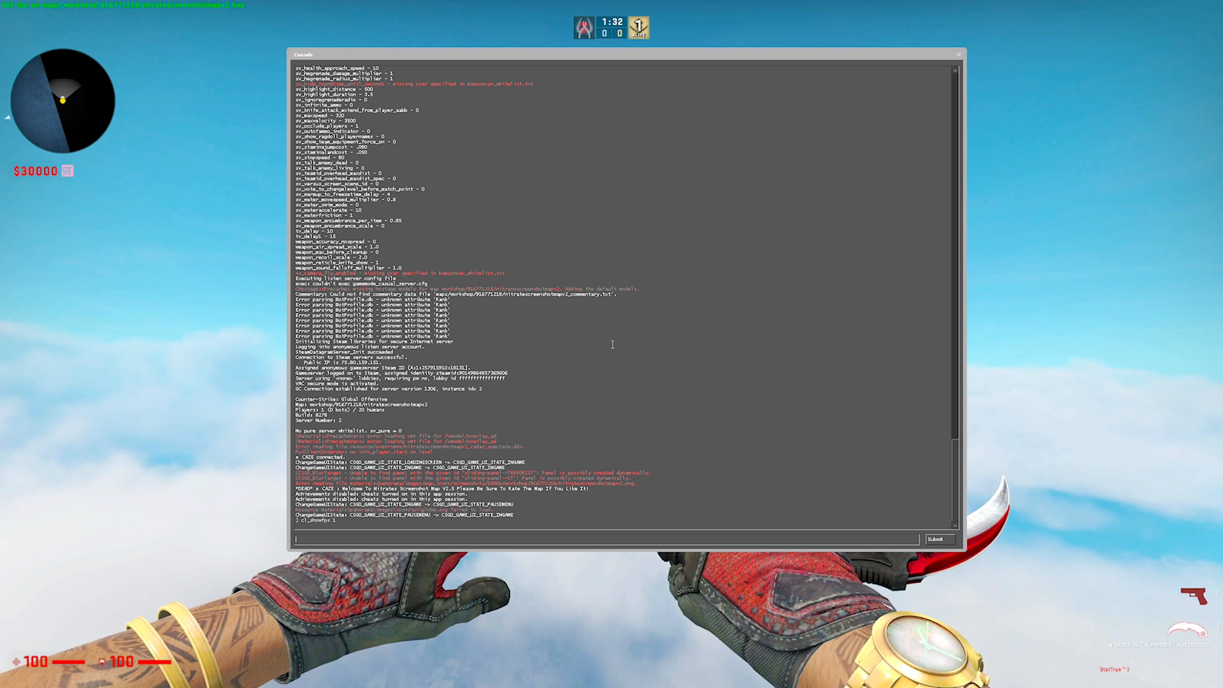
# - Enter net_graph 1 to show fps, ping, loss and tick rate, then leave the console
pyautogui.write('net')
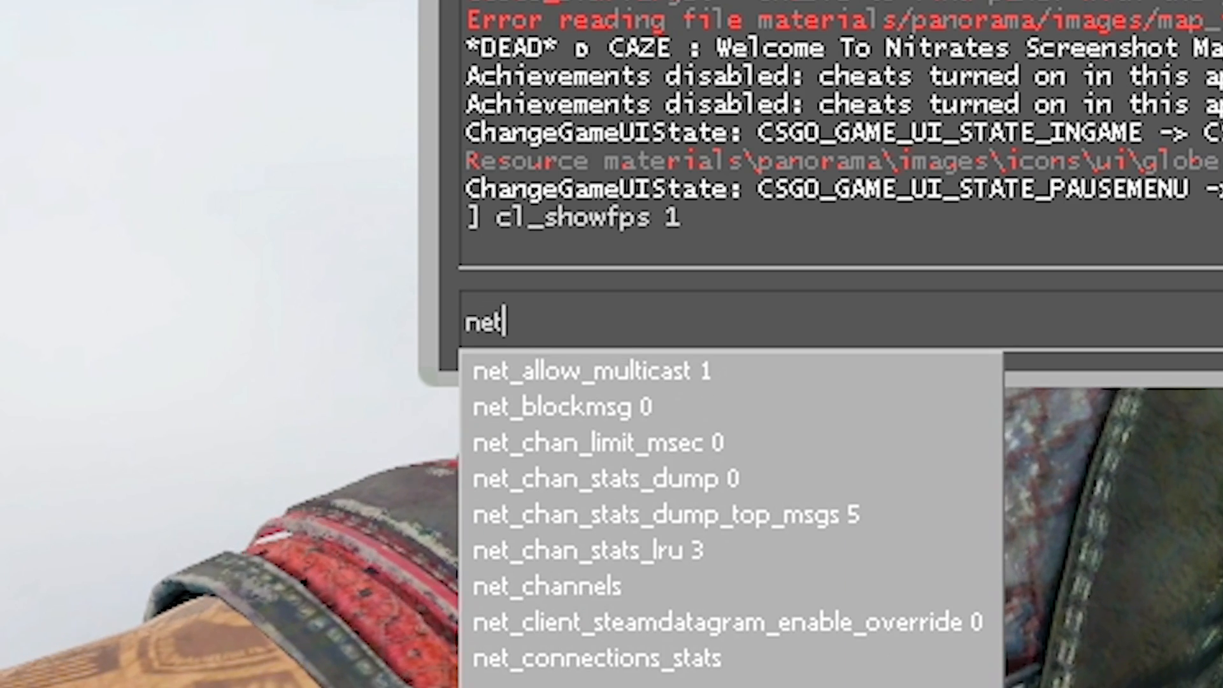
pyautogui.write('net_graph 1')
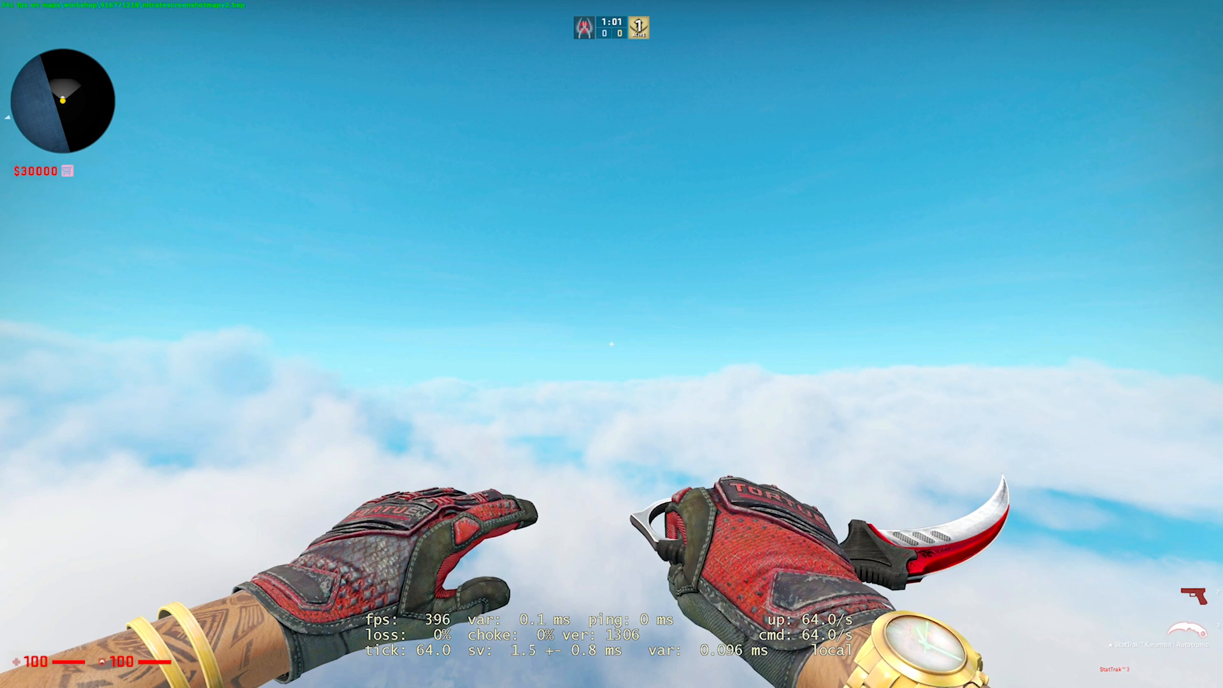
pyautogui.press('Escape')
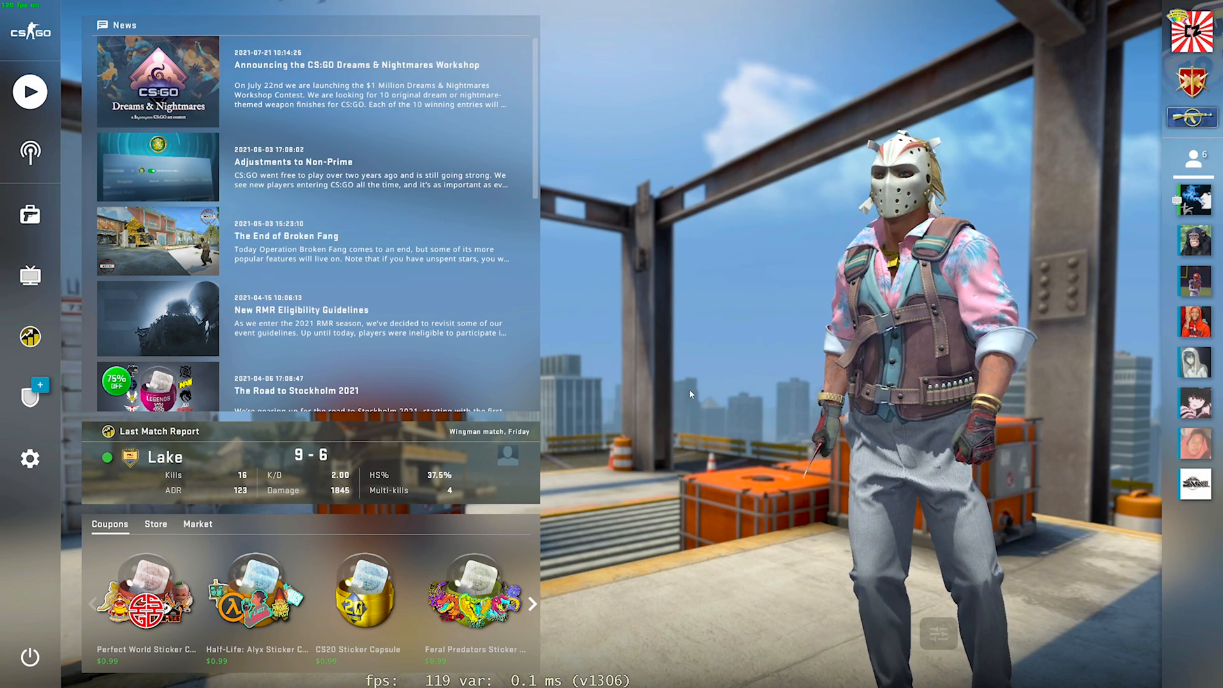
# - Enter cl_showfps 0 and net_graph 0 in the console to hide both overlays
pyautogui.press('grave')
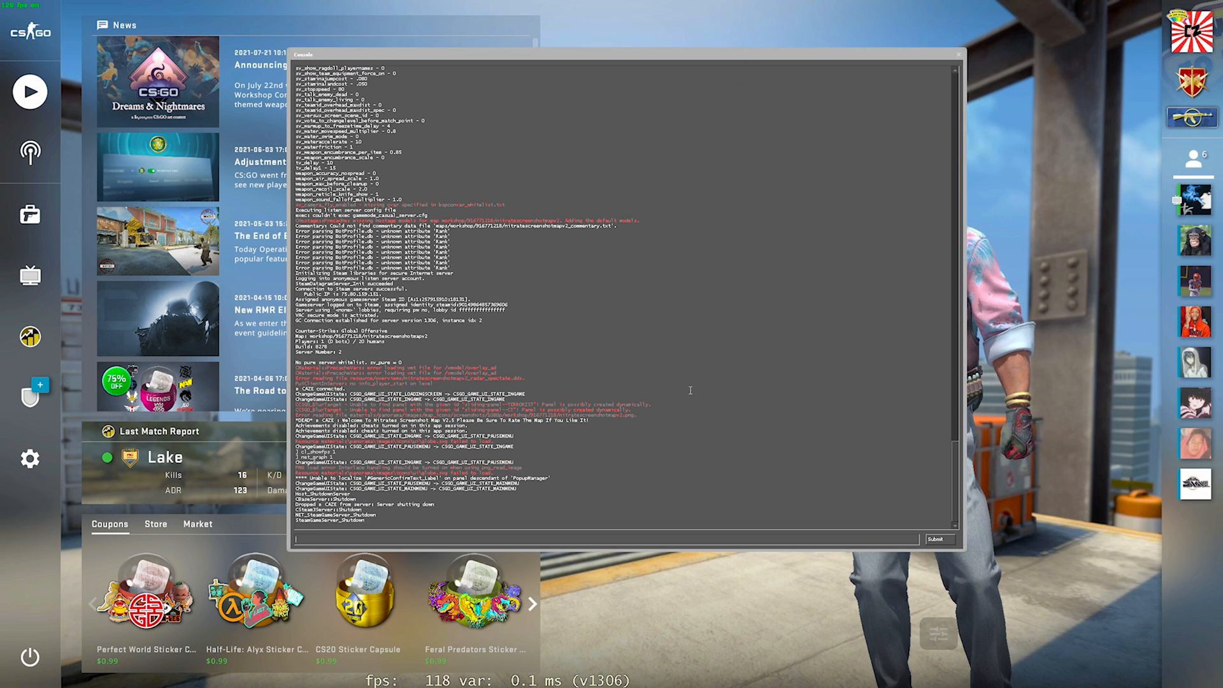
pyautogui.write('cl')
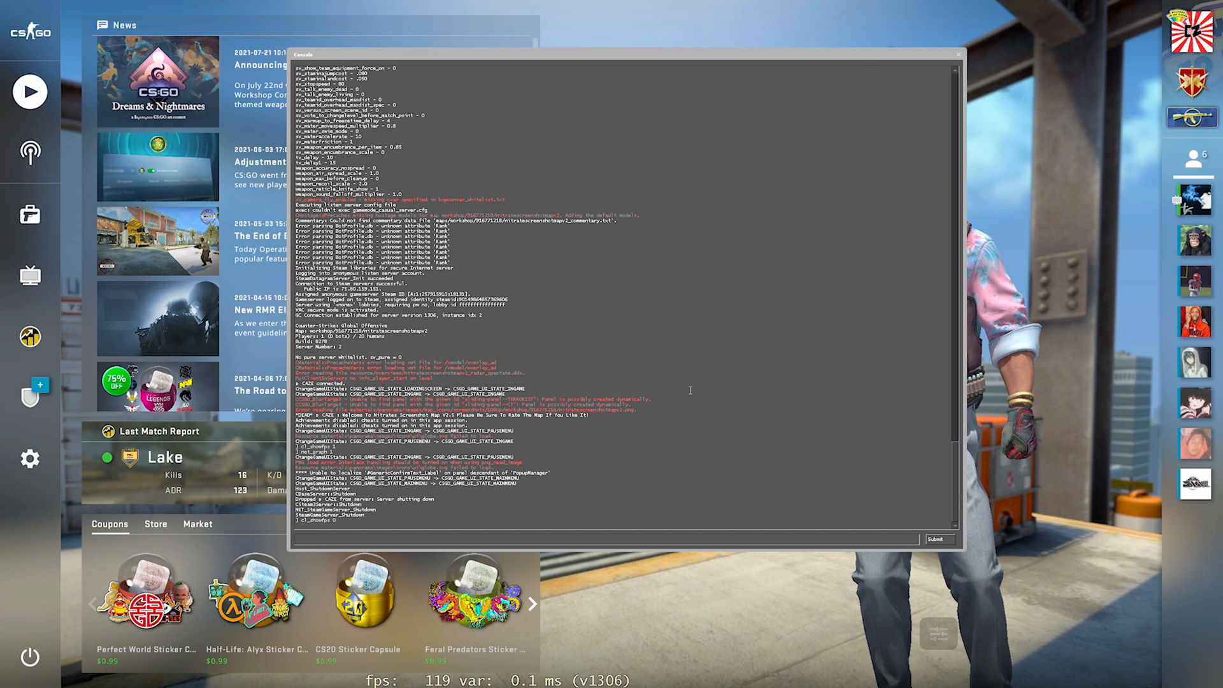
pyautogui.write('net_grap')
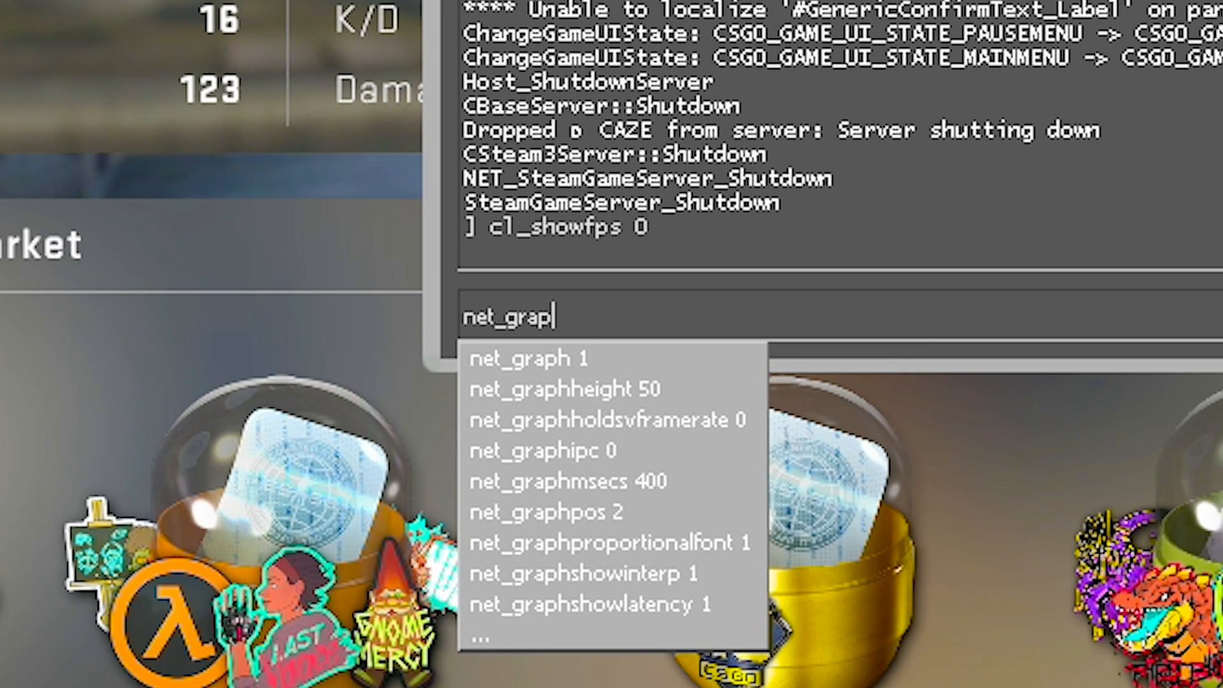